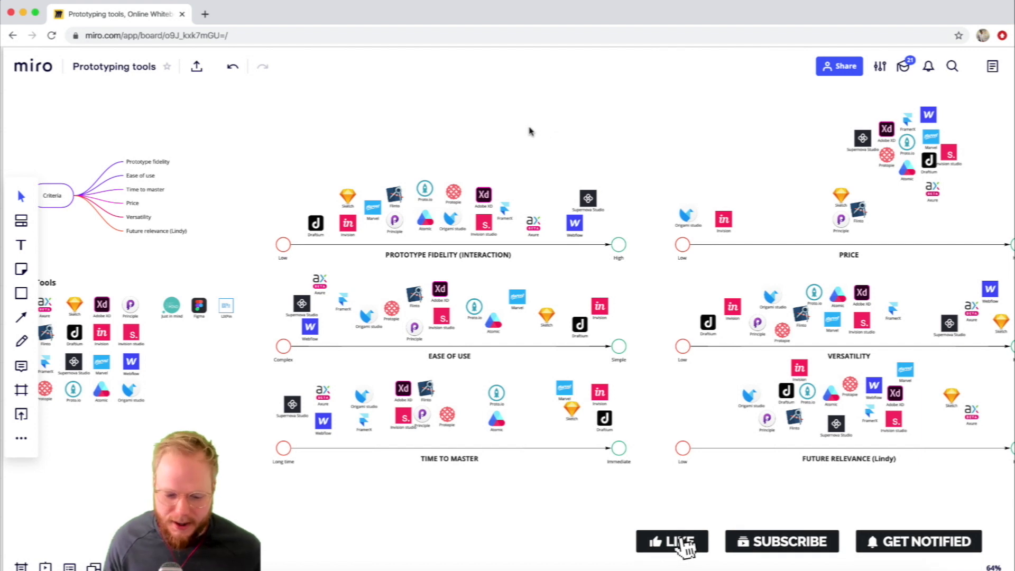
Step: Zoom in on the Criteria mind map at the left of the board
click(672, 541)
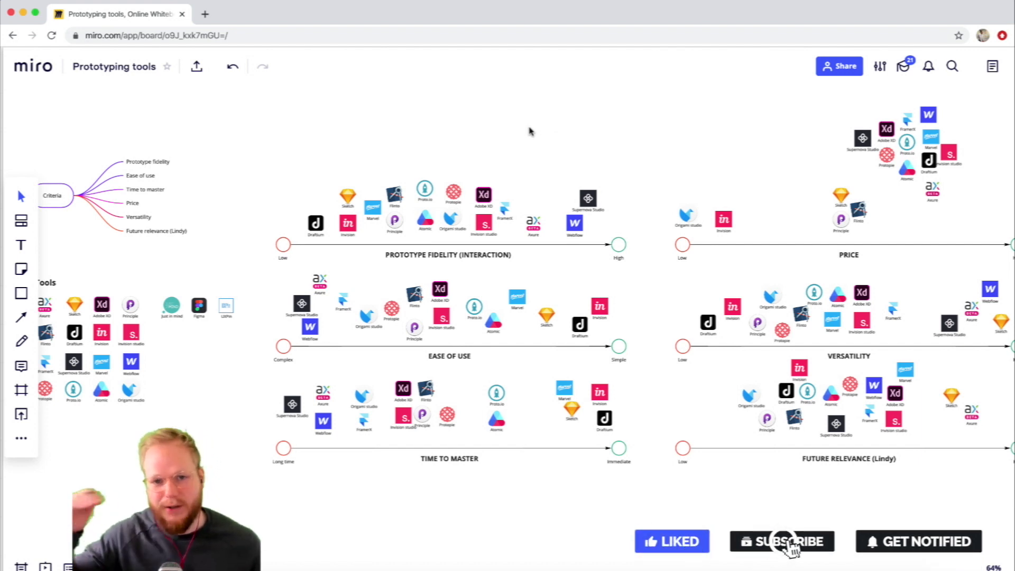
click(782, 541)
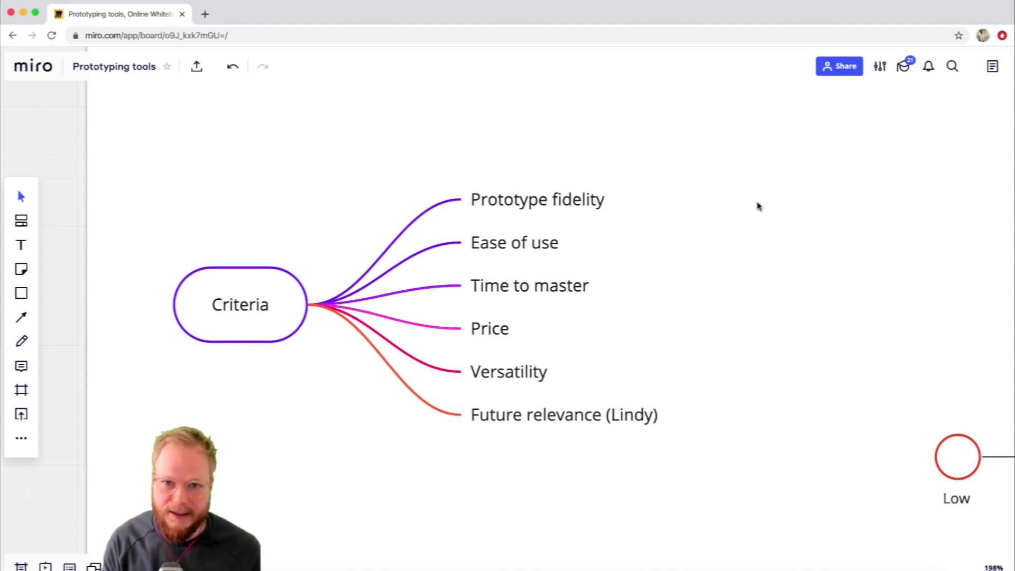
mouse_move(504, 251)
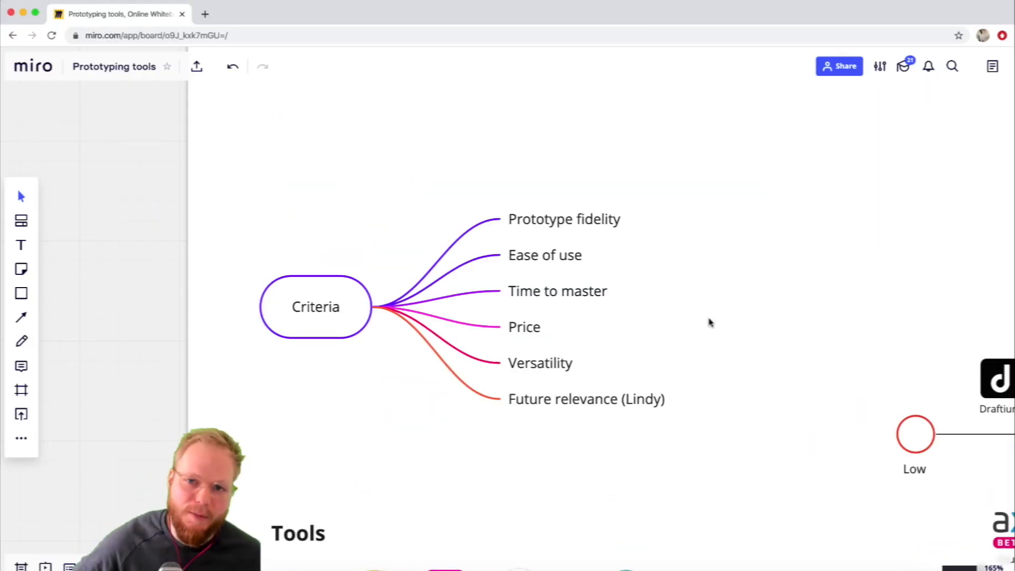
mouse_move(722, 313)
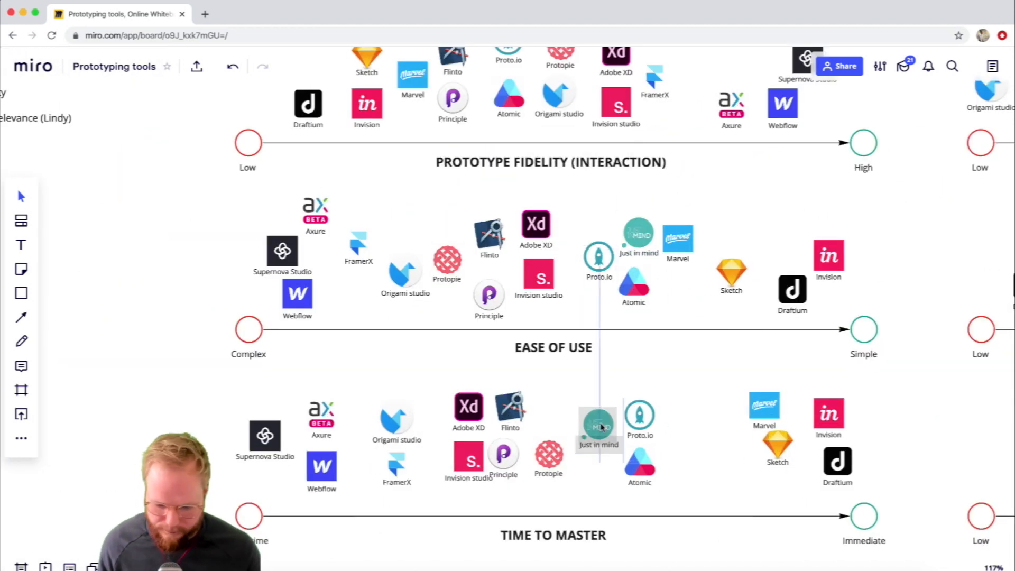
Step: Adjust the view over the Prototype fidelity, Ease of use and Time to master scales
scroll(down, 3)
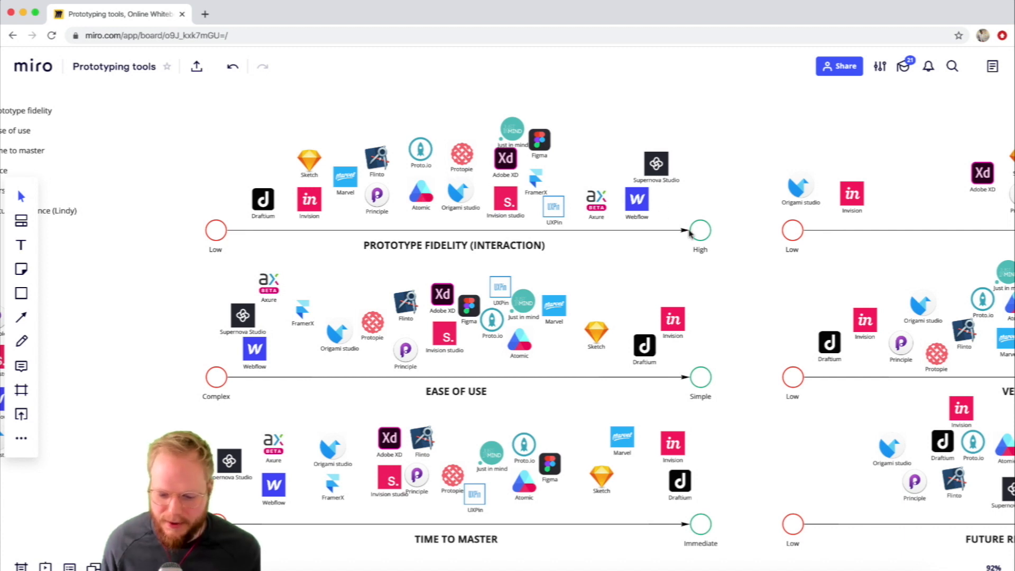
mouse_move(225, 219)
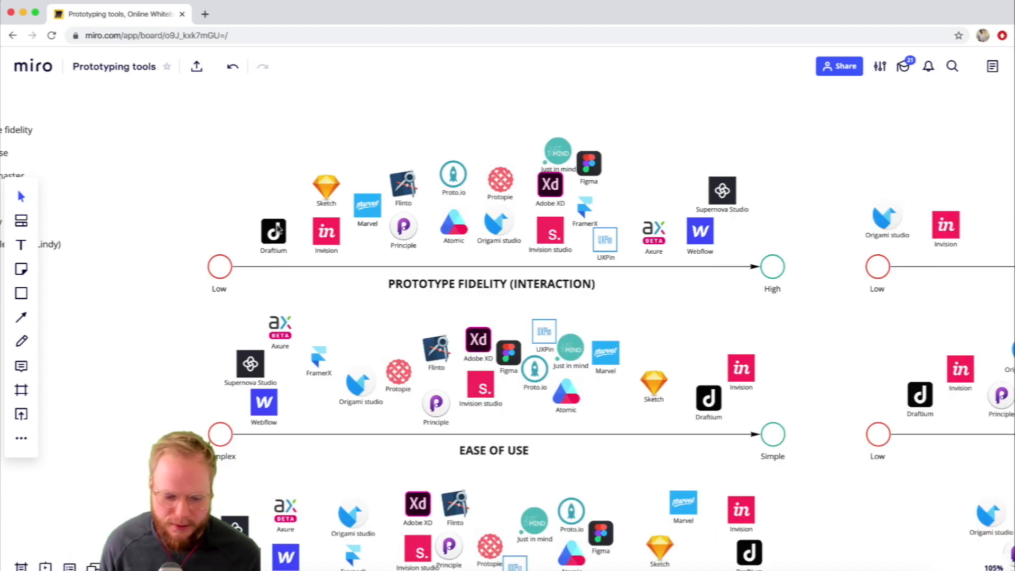
mouse_move(540, 157)
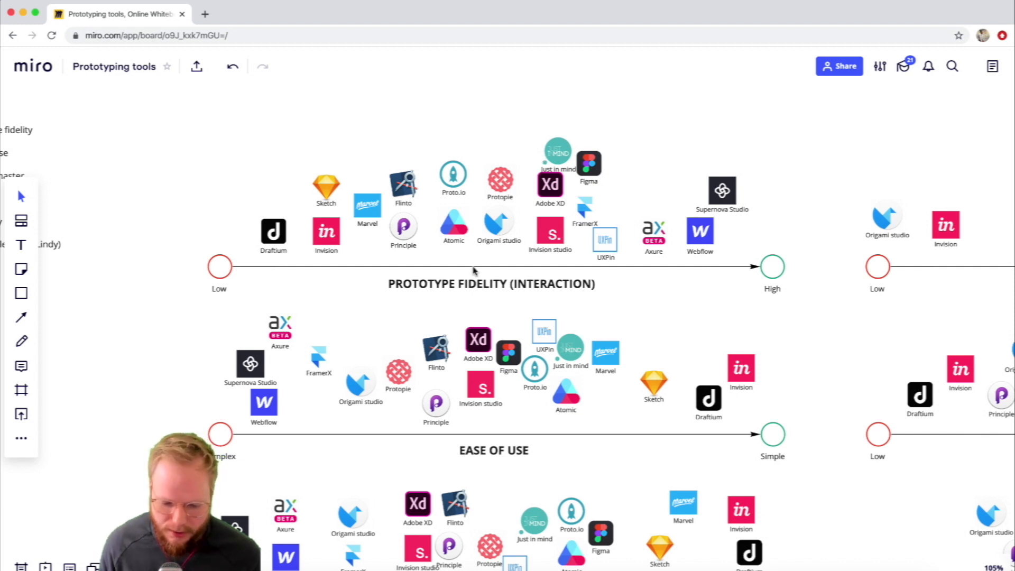
mouse_move(437, 294)
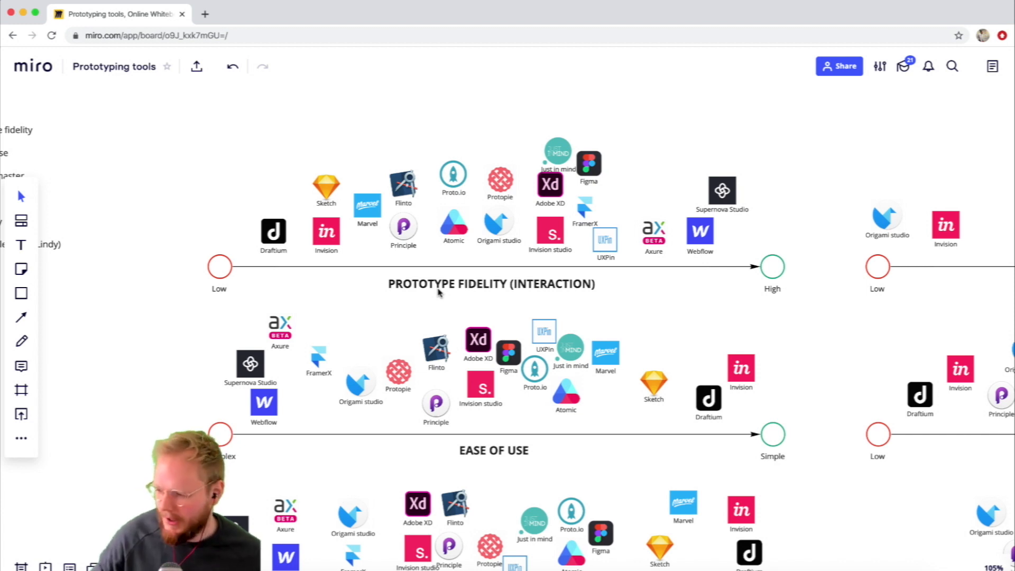
mouse_move(415, 275)
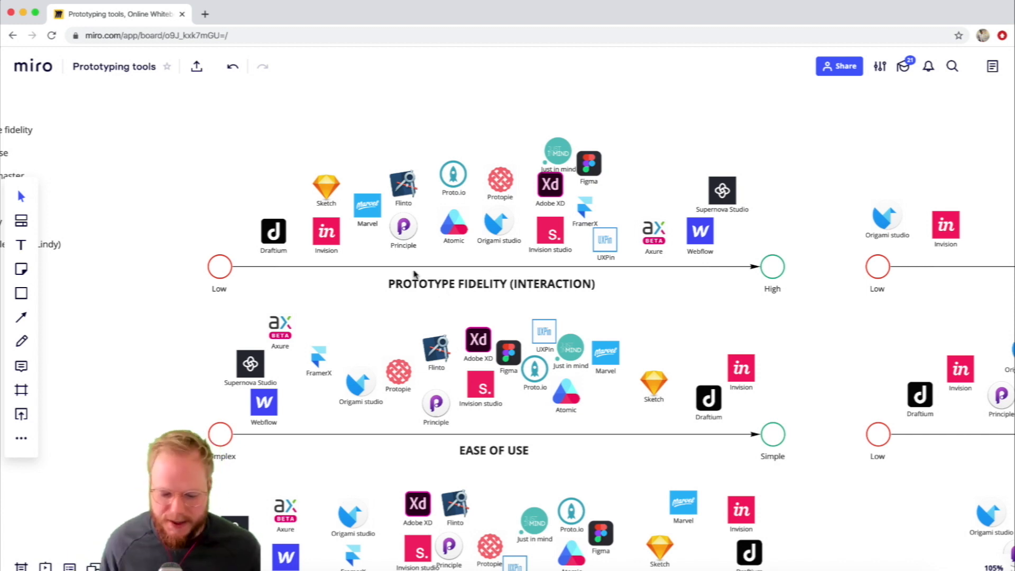
mouse_move(770, 267)
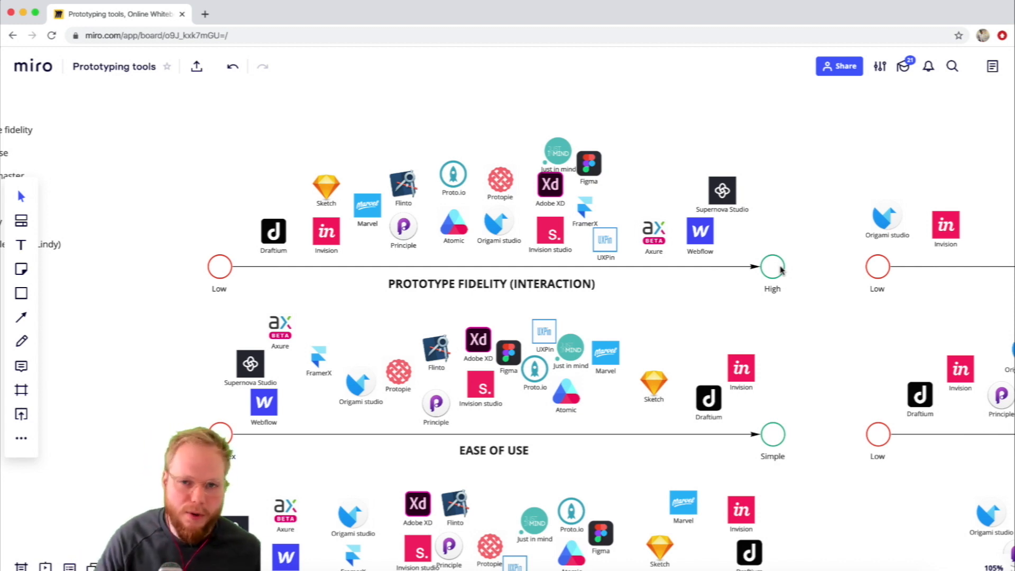
mouse_move(731, 245)
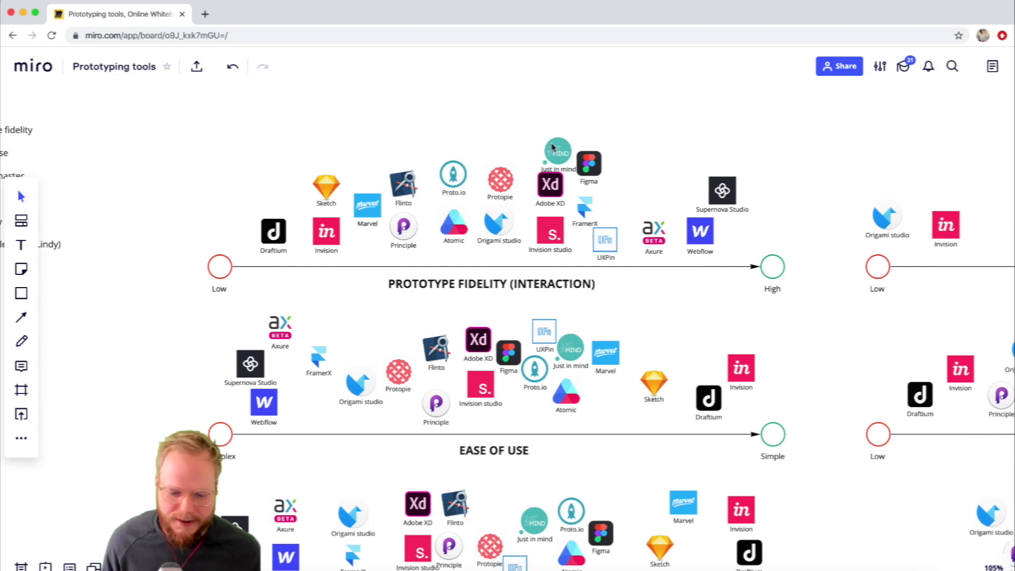
mouse_move(599, 188)
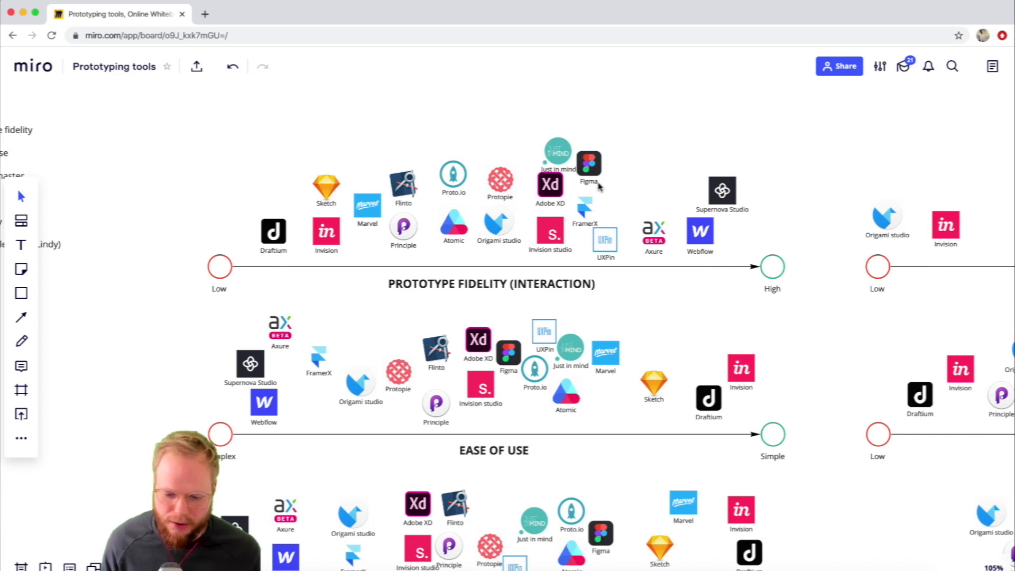
mouse_move(330, 188)
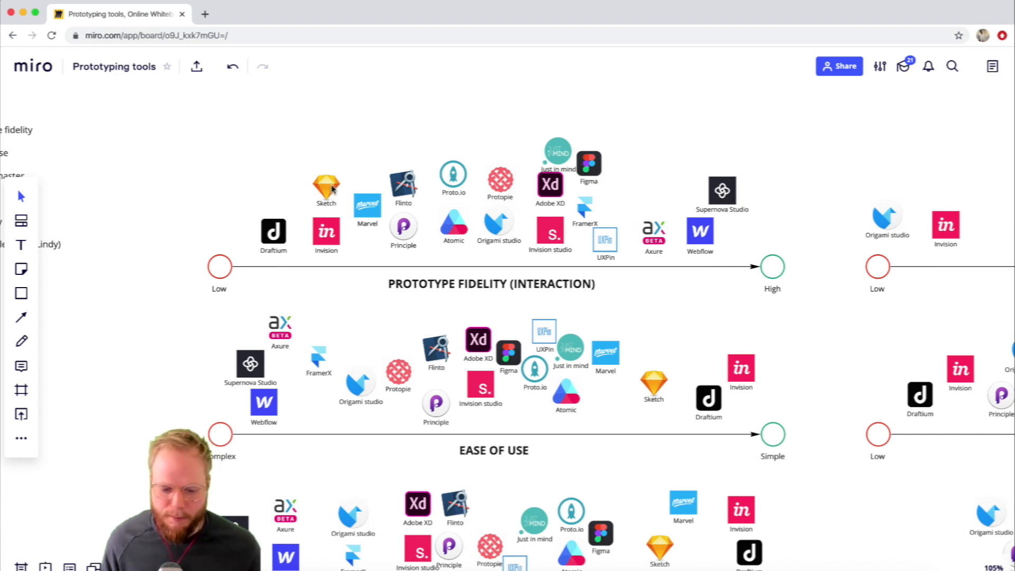
mouse_move(663, 156)
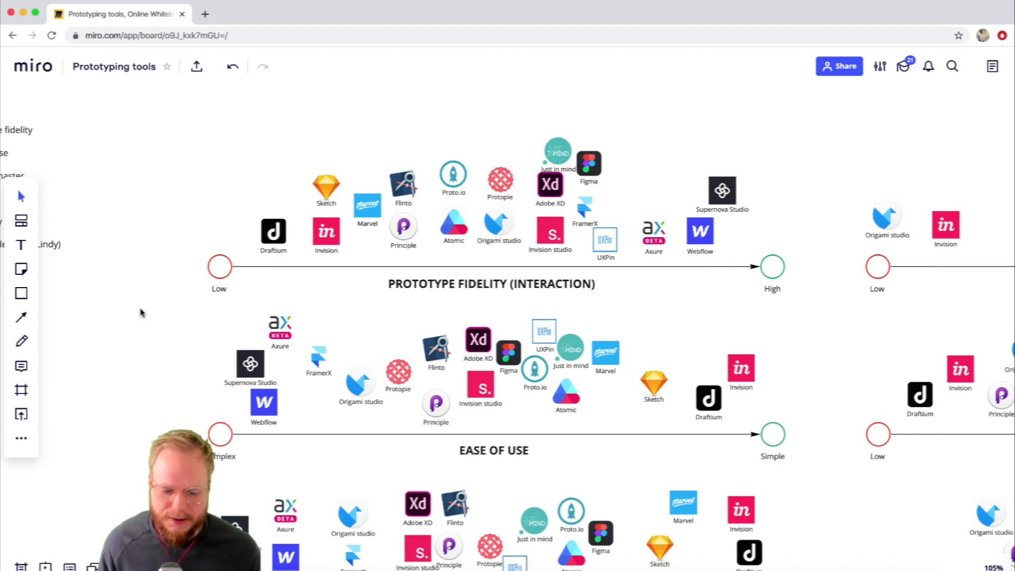
scroll(down, 3)
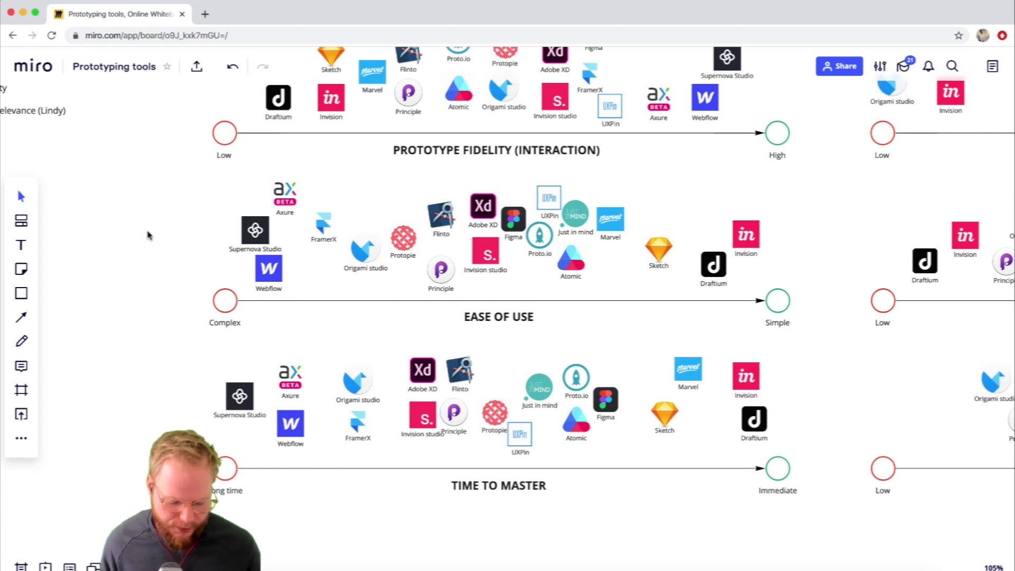
mouse_move(505, 287)
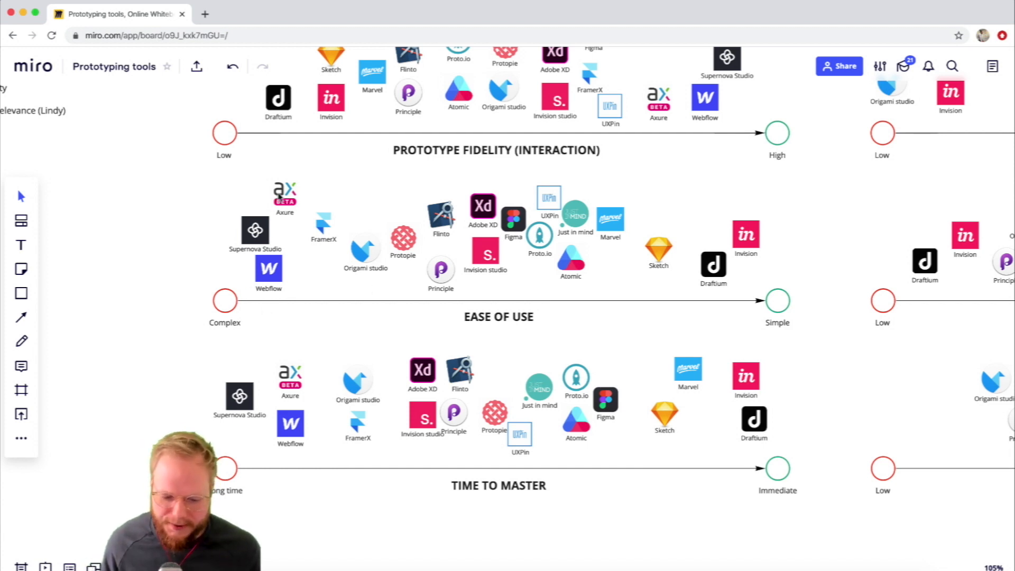
mouse_move(336, 225)
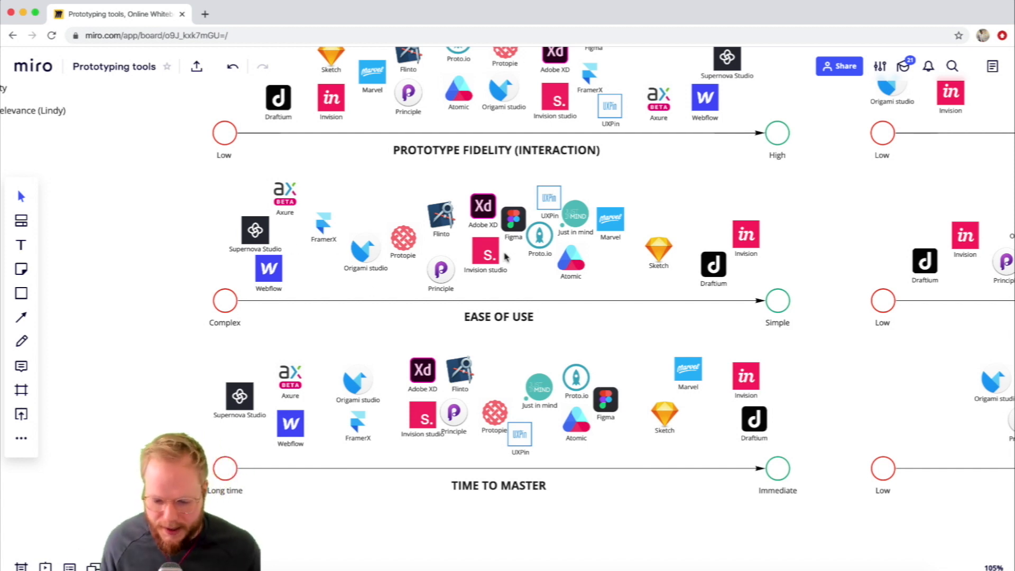
mouse_move(667, 259)
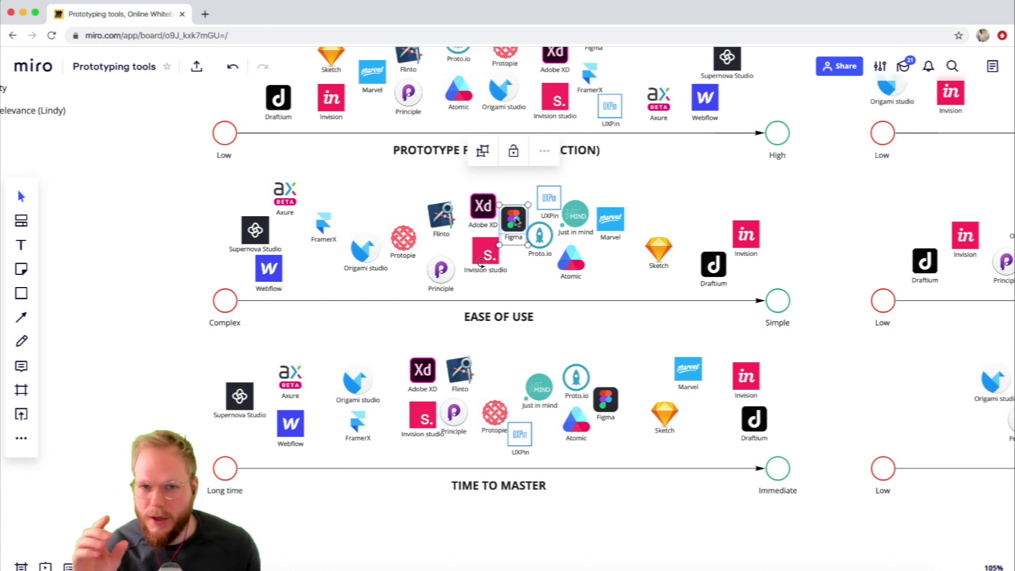
click(672, 541)
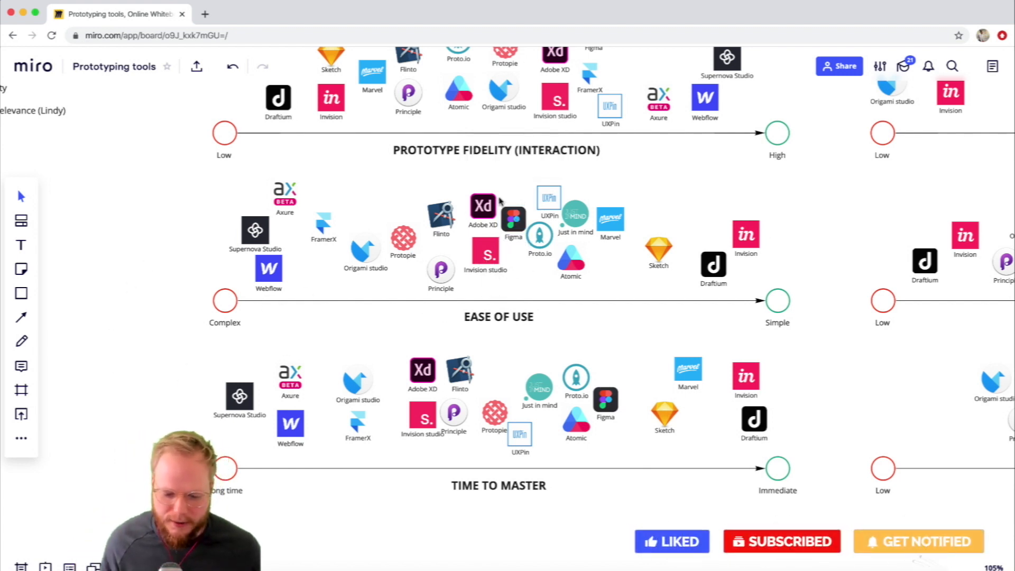
drag(353, 188, 618, 272)
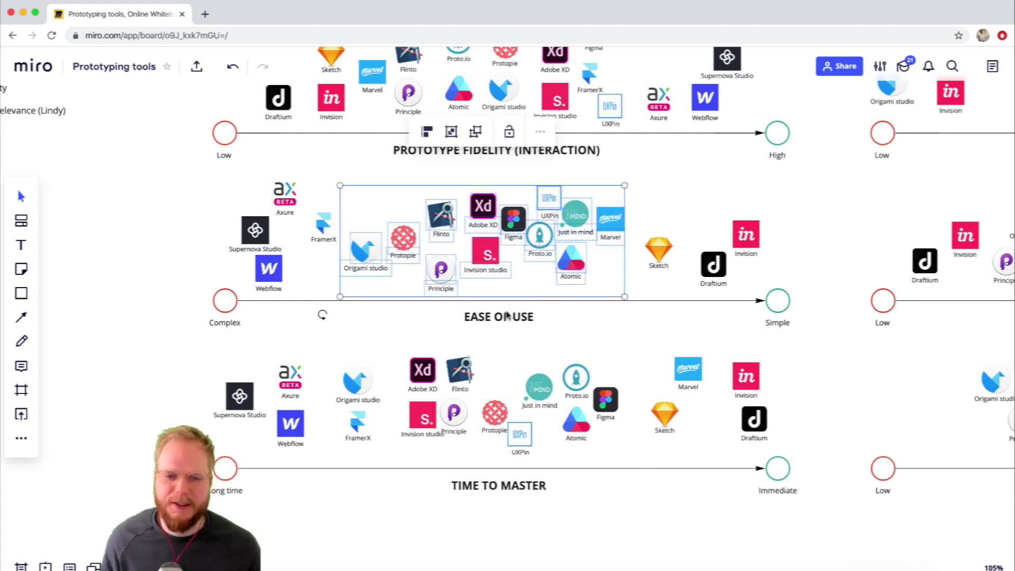
mouse_move(181, 288)
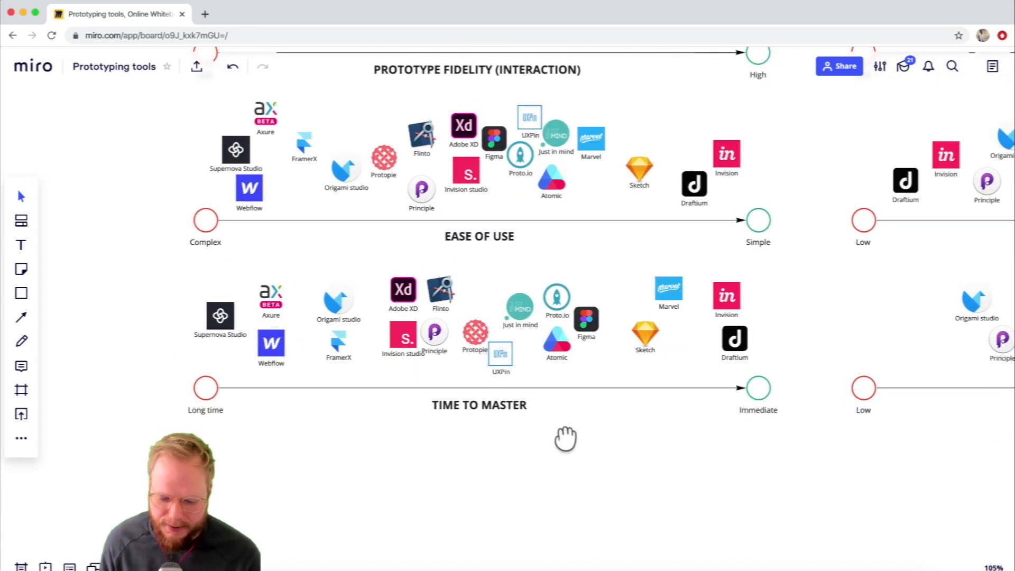
Step: Pan the canvas right to reveal the Versatility and Future Relevance scales
click(478, 404)
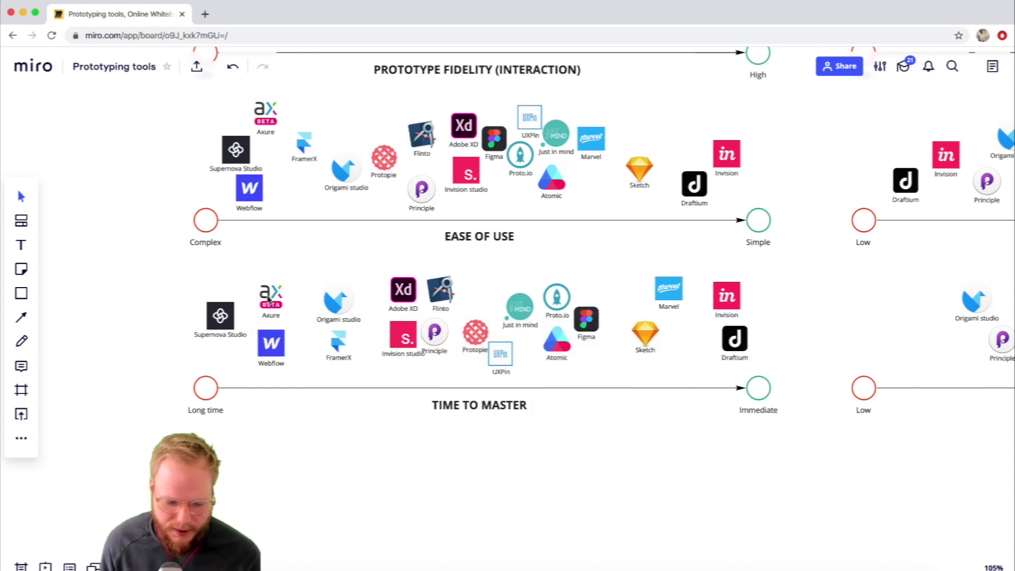
click(271, 299)
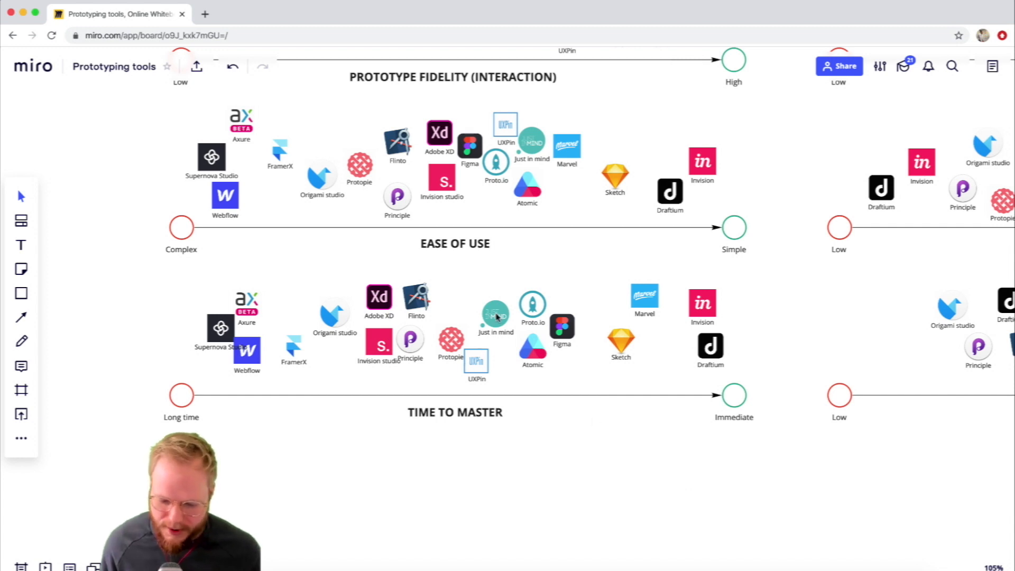
mouse_move(550, 332)
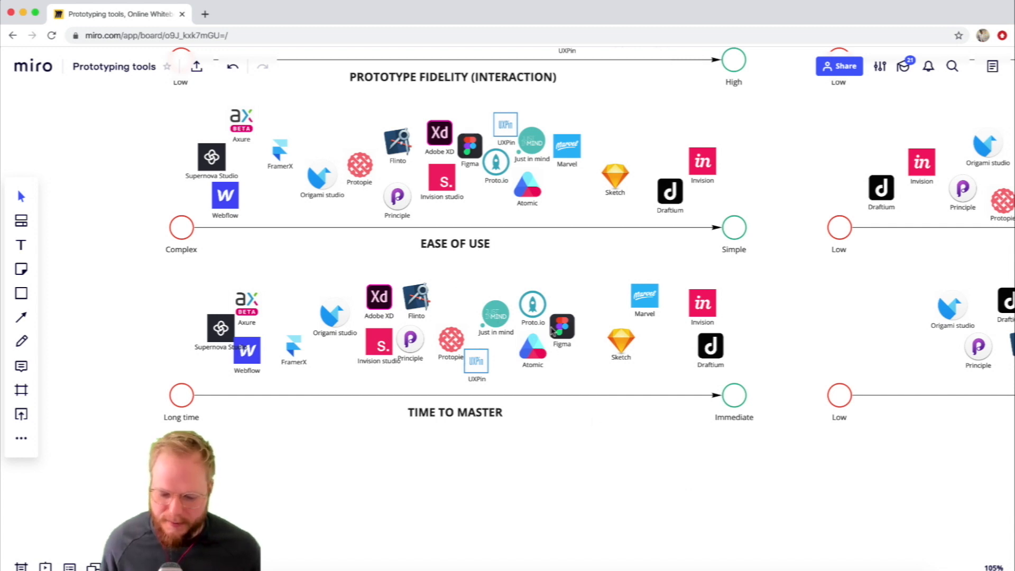
mouse_move(698, 468)
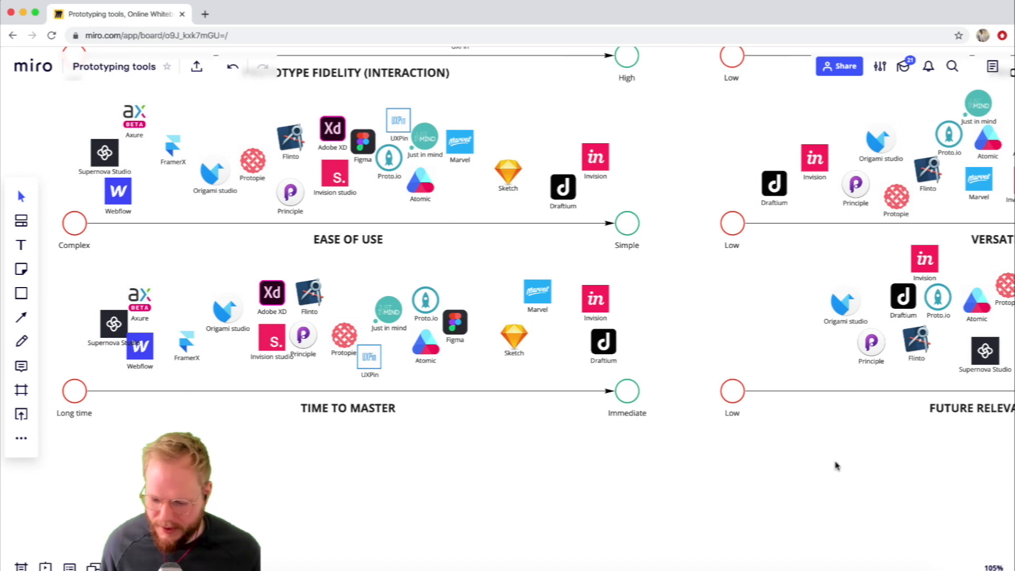
Step: Move Adobe XD down and left toward the low end of the Price scale, then deselect it
scroll(down, 3)
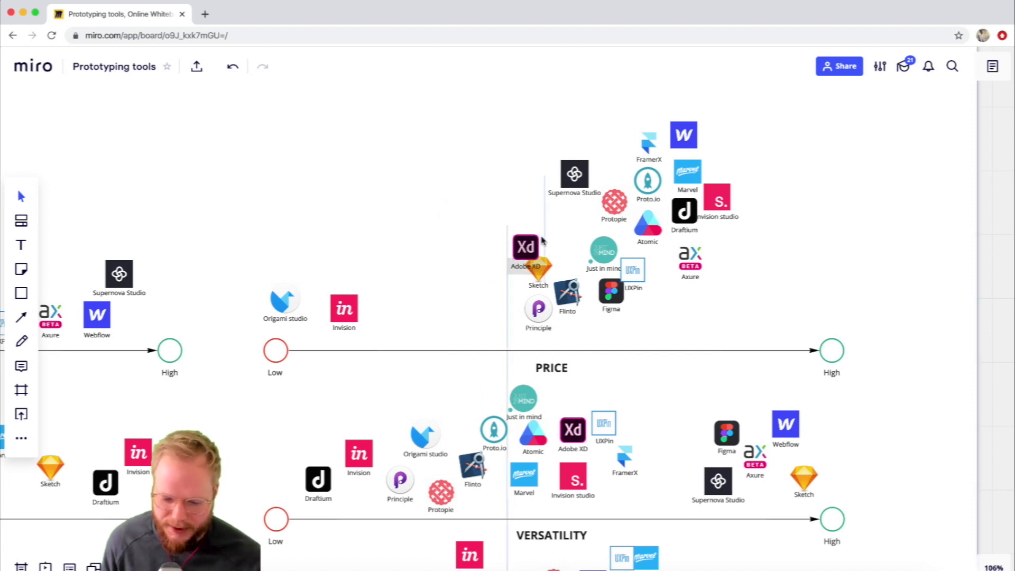
drag(526, 247, 476, 308)
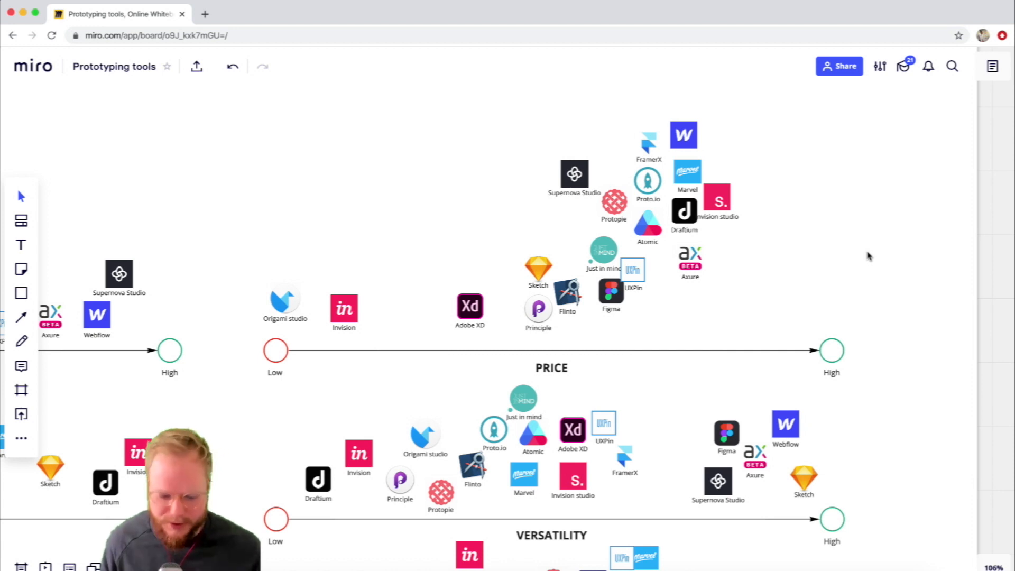
click(470, 306)
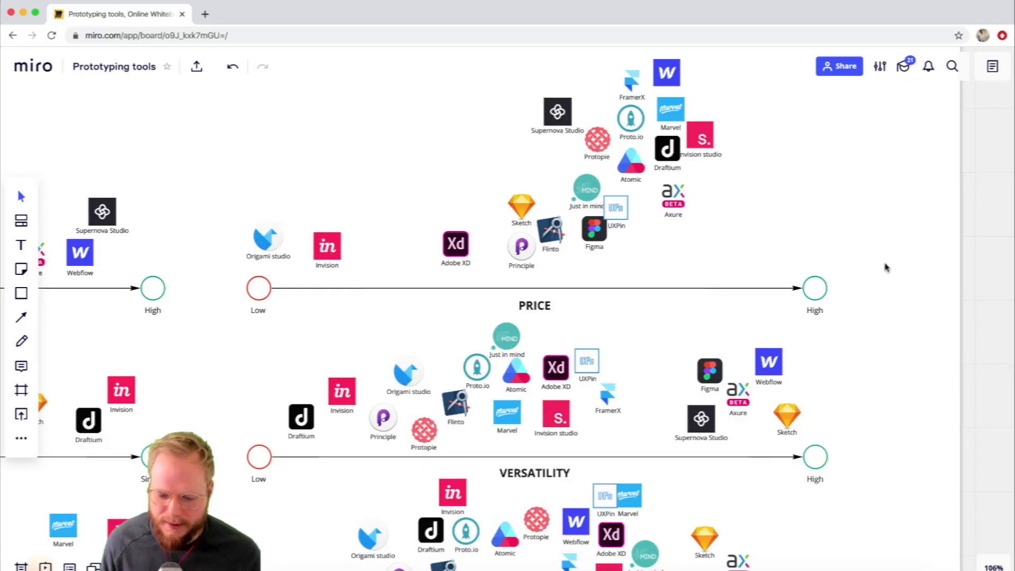
Step: Scroll down to the Versatility and Future Relevance scales and deselect the high-end tool group
scroll(down, 3)
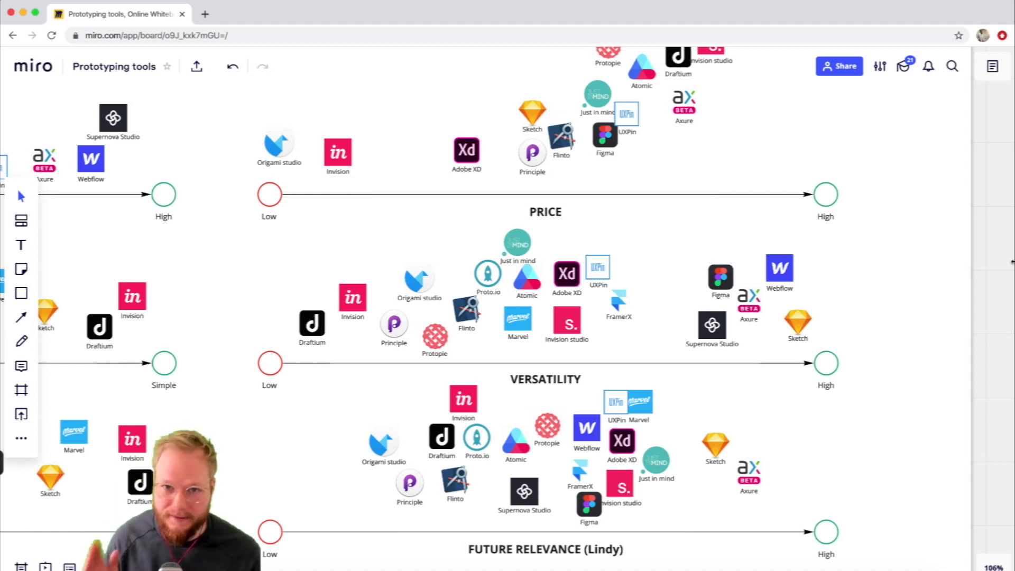
scroll(down, 3)
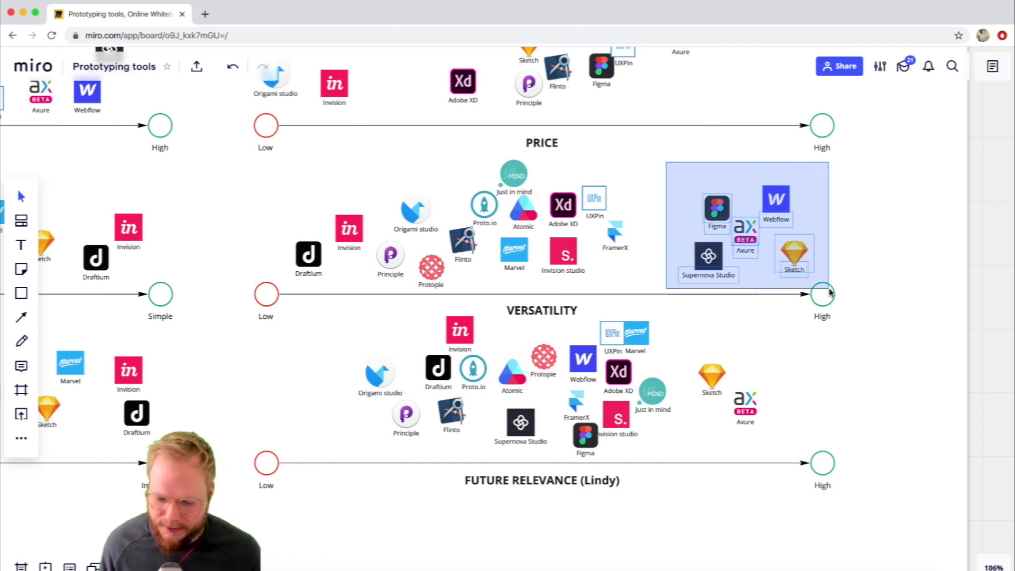
click(744, 223)
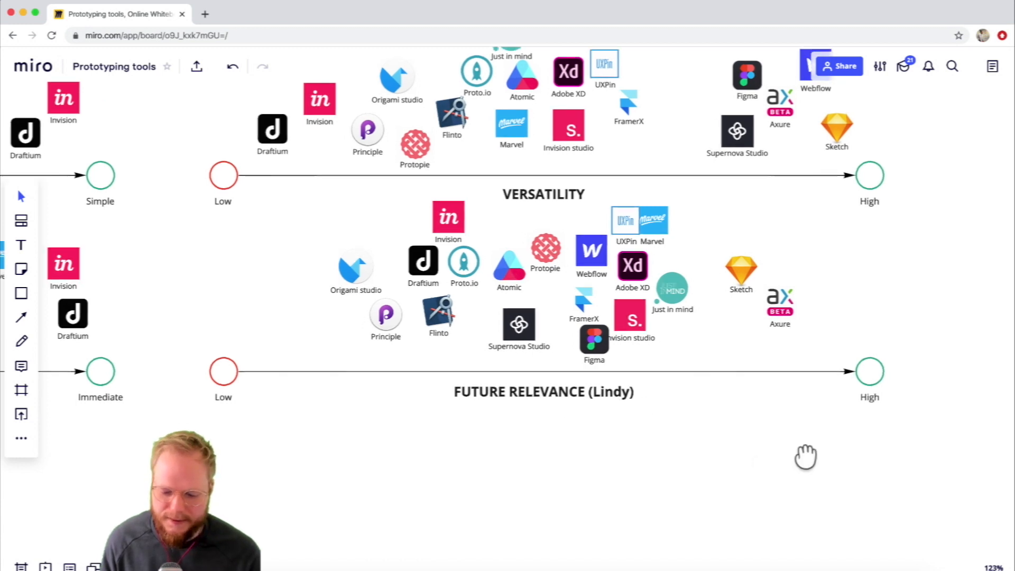
Step: Nudge Just in mind lower toward the Future Relevance scale line and try UXPin right of Marvel
click(622, 223)
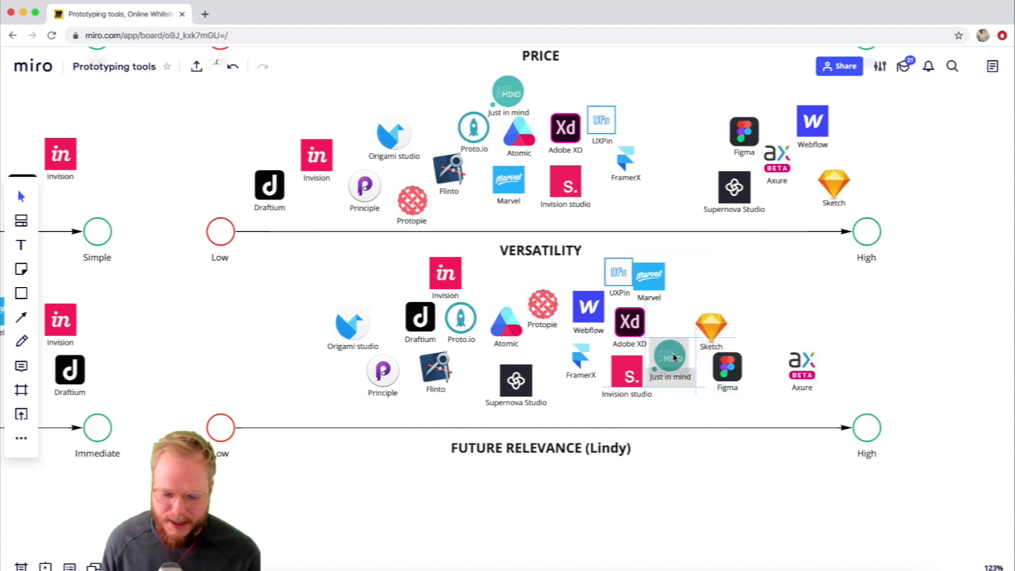
click(671, 360)
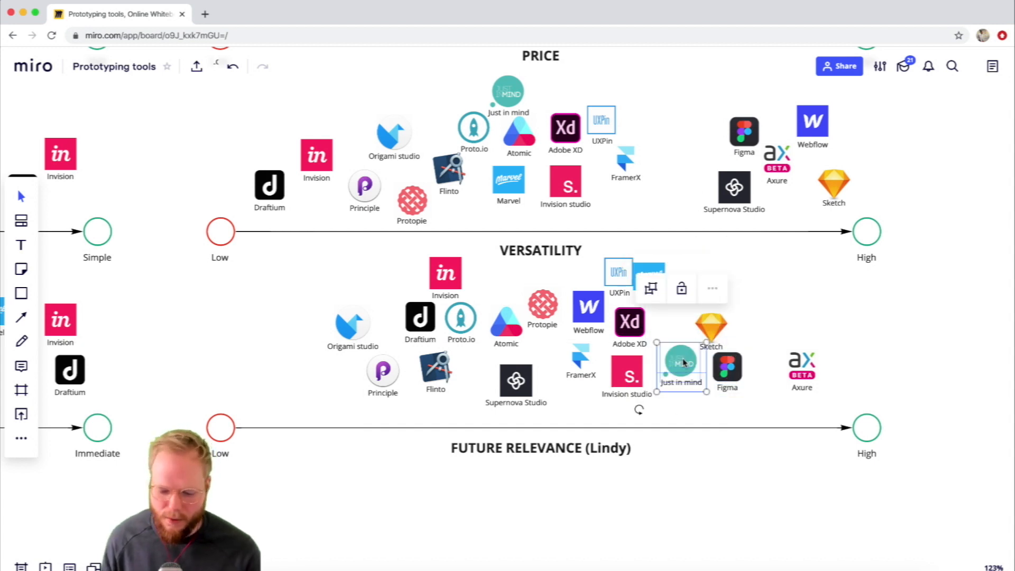
drag(680, 363, 677, 383)
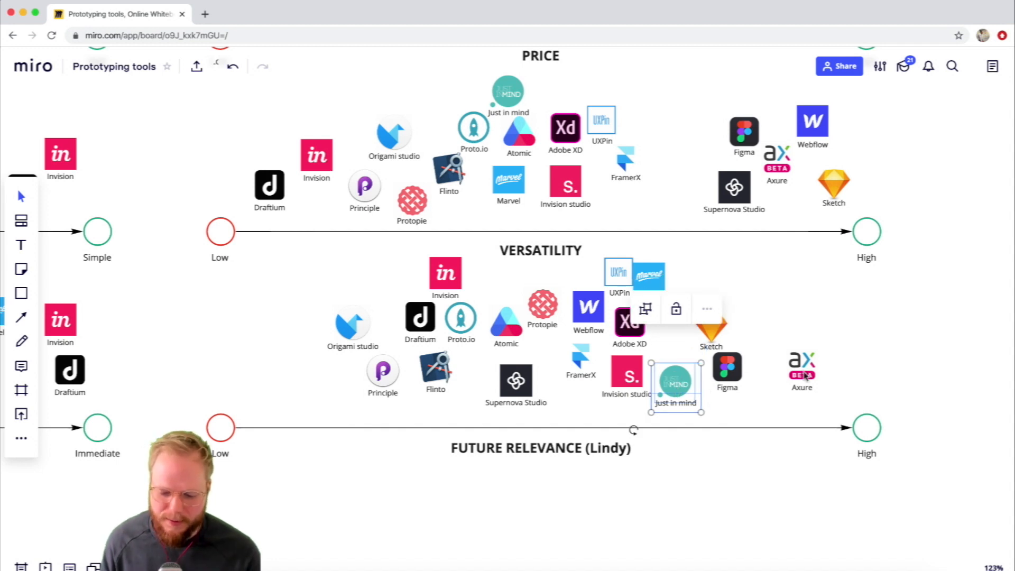
drag(675, 383, 681, 383)
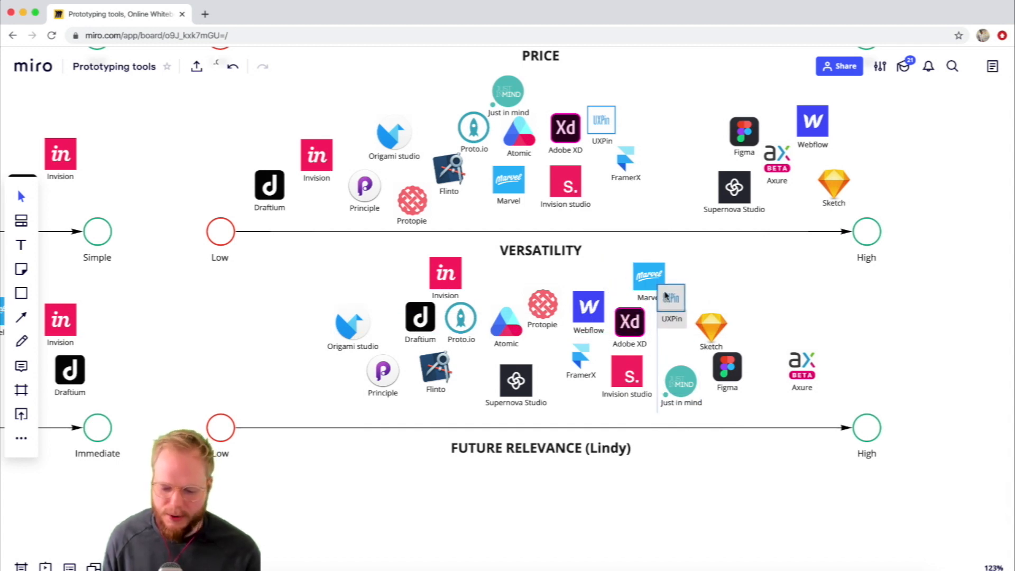
Step: Return UXPin beside Marvel, set Adobe XD toward the high end and shift Invision on Future Relevance
drag(672, 298, 622, 269)
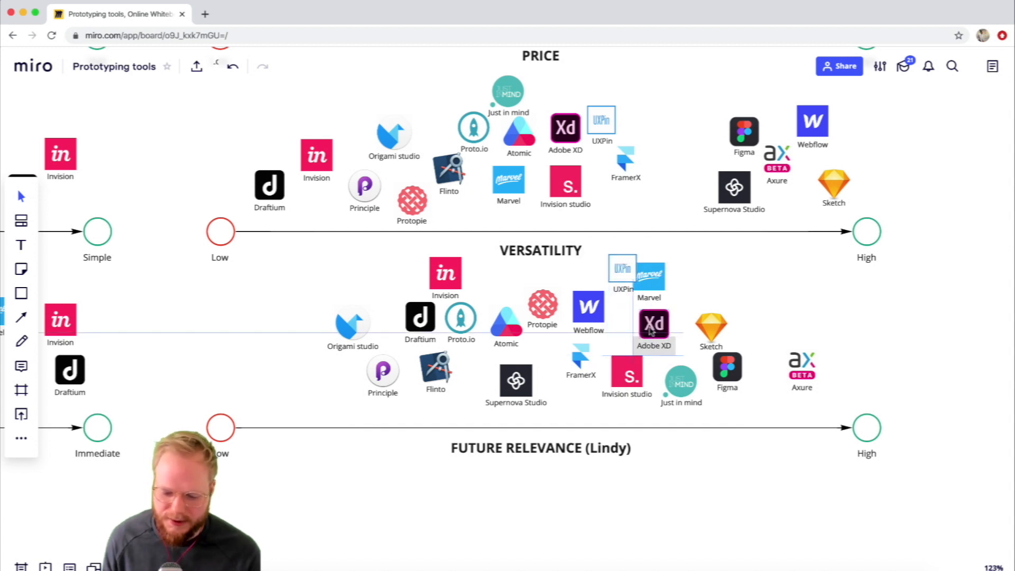
click(654, 325)
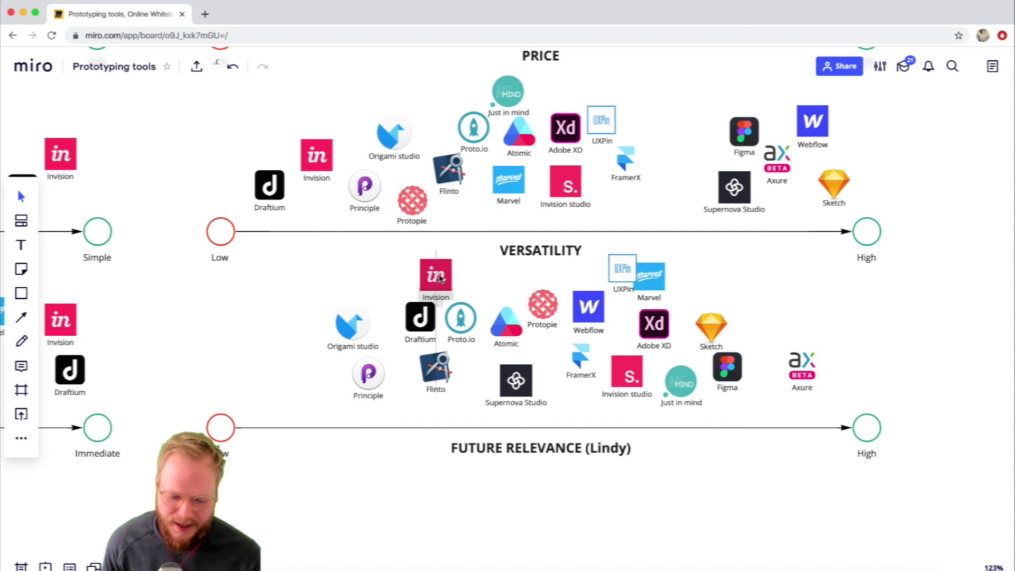
drag(435, 277, 514, 277)
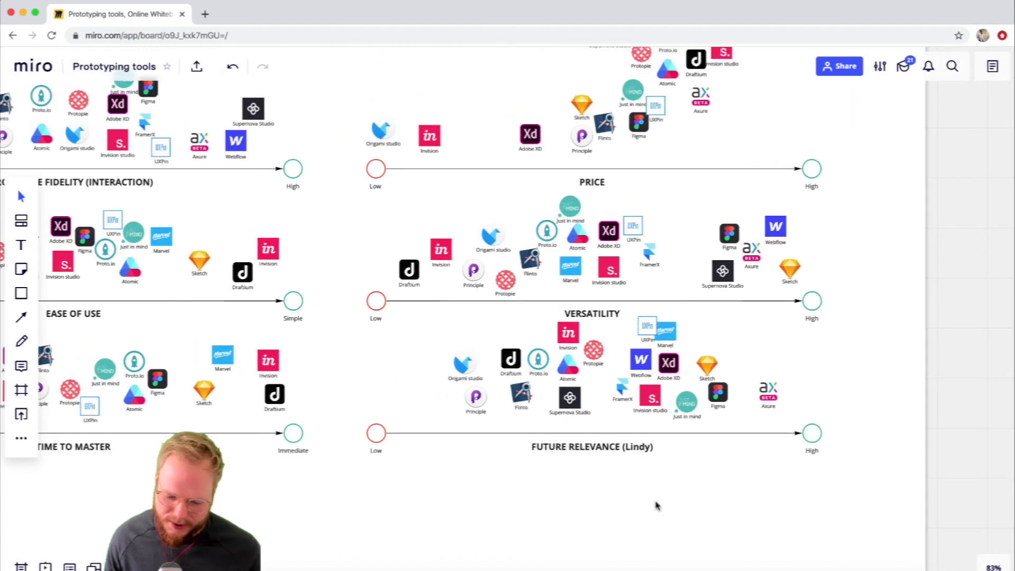
Step: Zoom out until the criteria map, tools list and all six scales fit the window
scroll(down, 3)
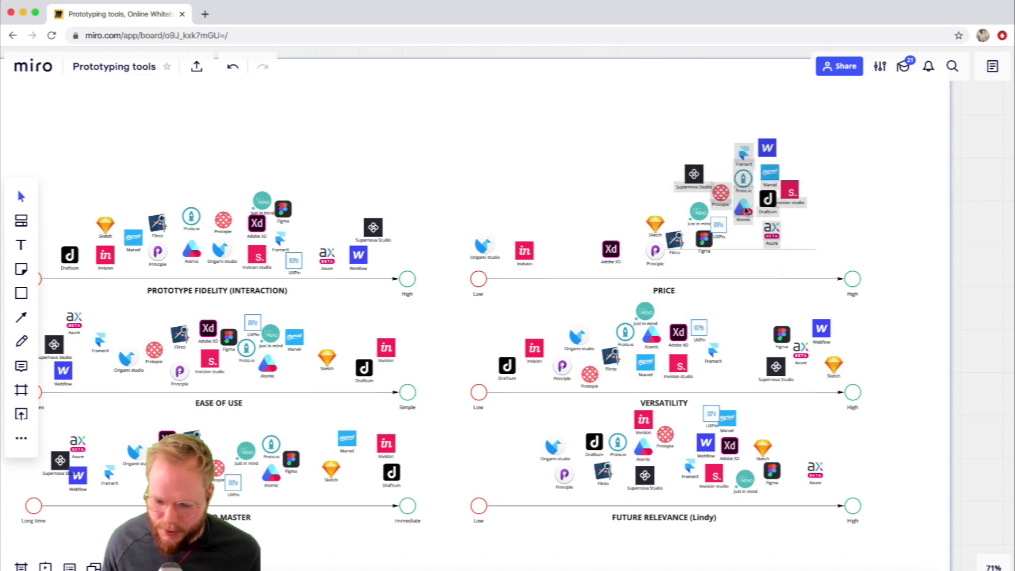
scroll(down, 3)
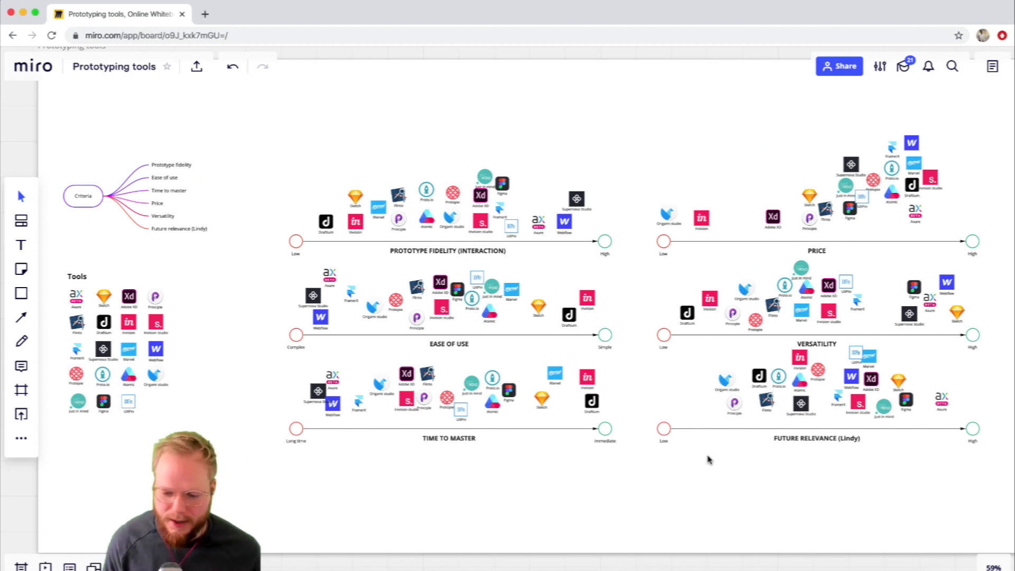
mouse_move(514, 206)
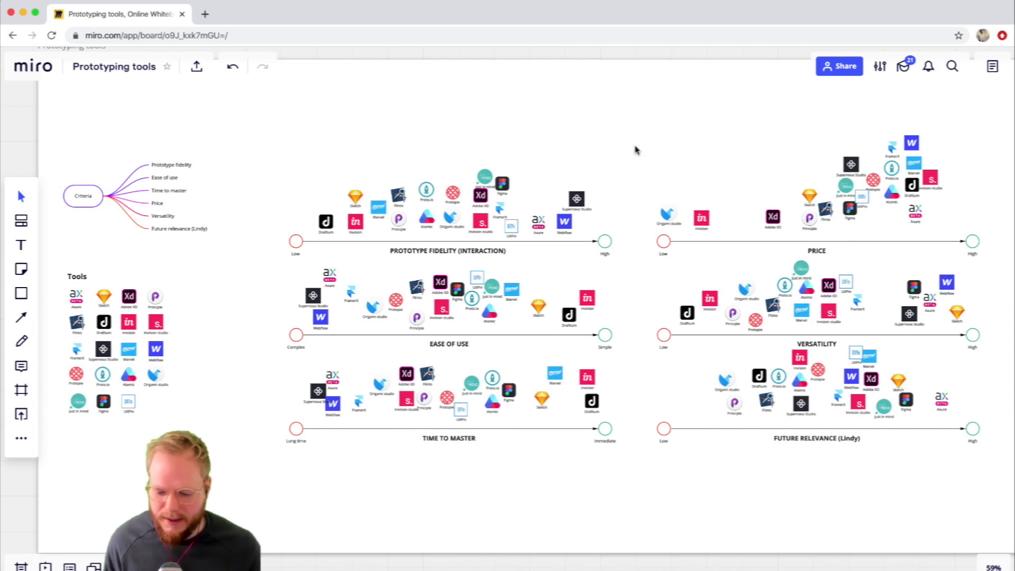
scroll(down, 3)
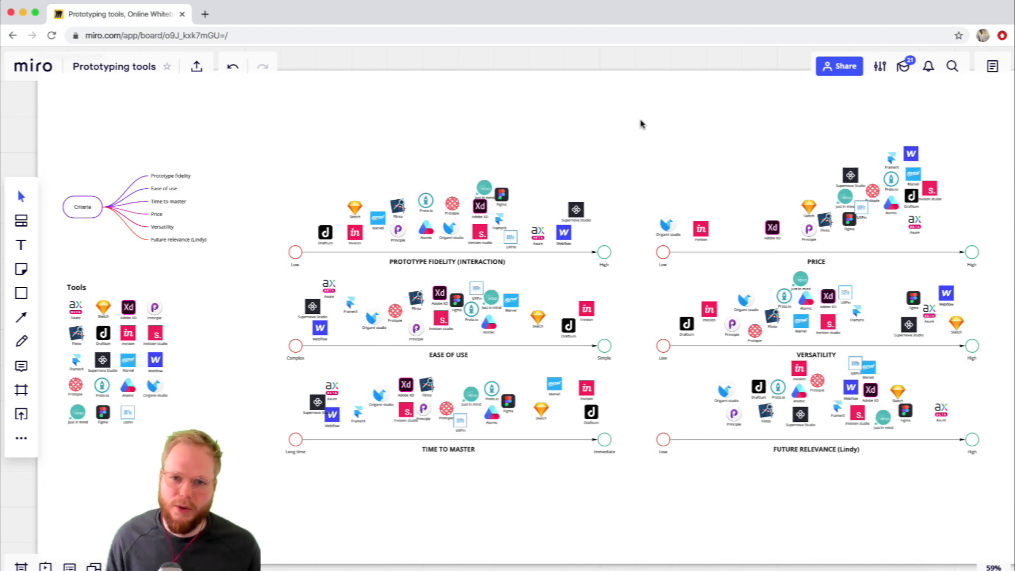
mouse_move(625, 149)
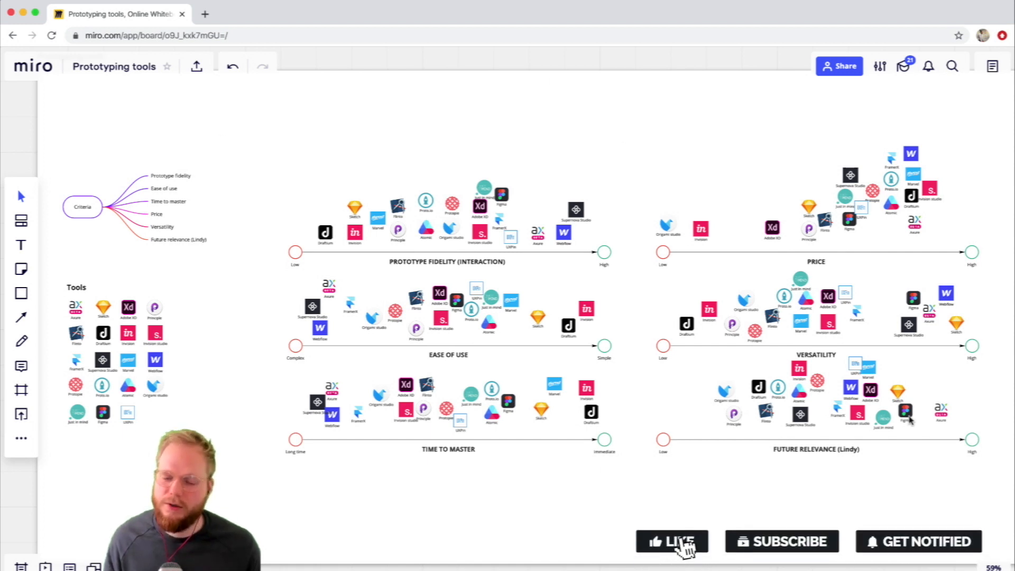
click(671, 541)
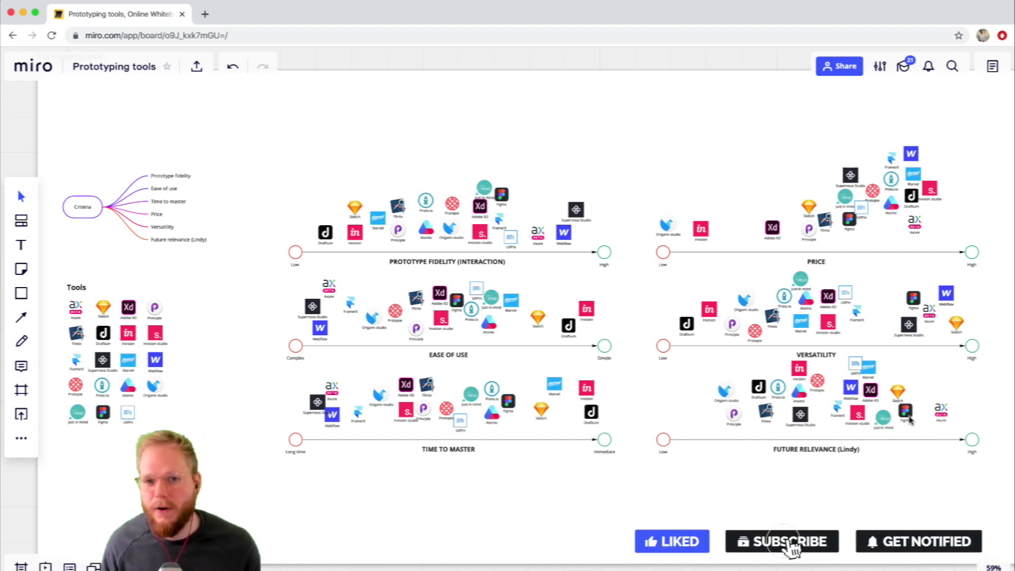
click(781, 542)
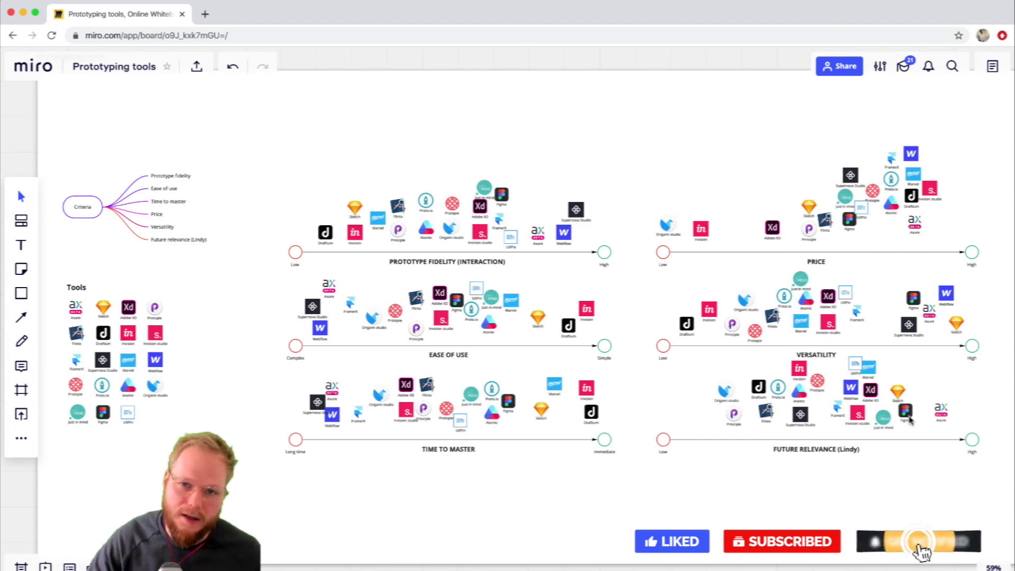